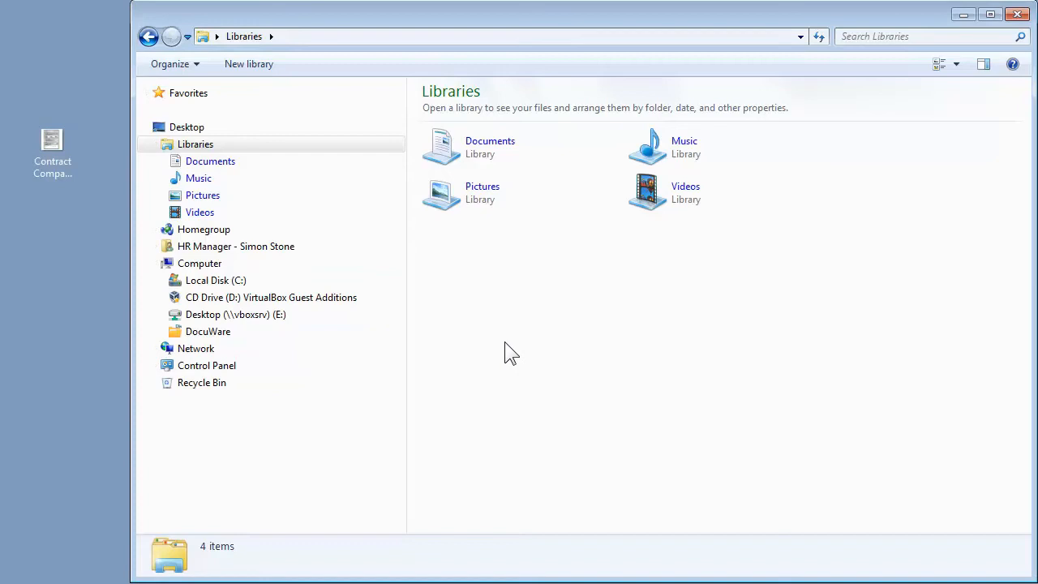
{"action": "mouse_move", "coordinate": [392, 390]}
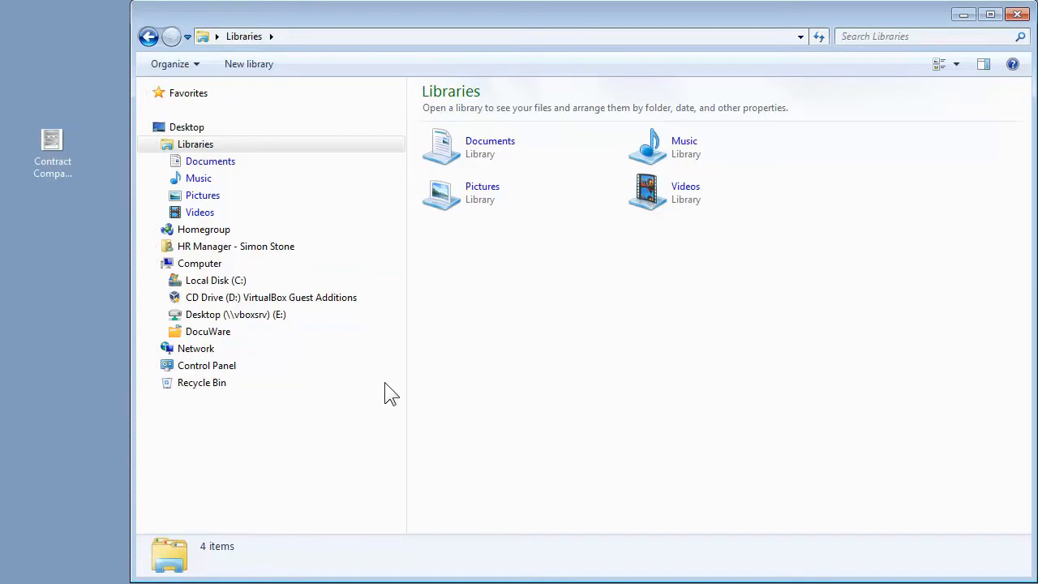
- Expand DocuWare's file cabinets, then expand Employees Dossier by Department to show its department folders
{"action": "left_click", "coordinate": [207, 331]}
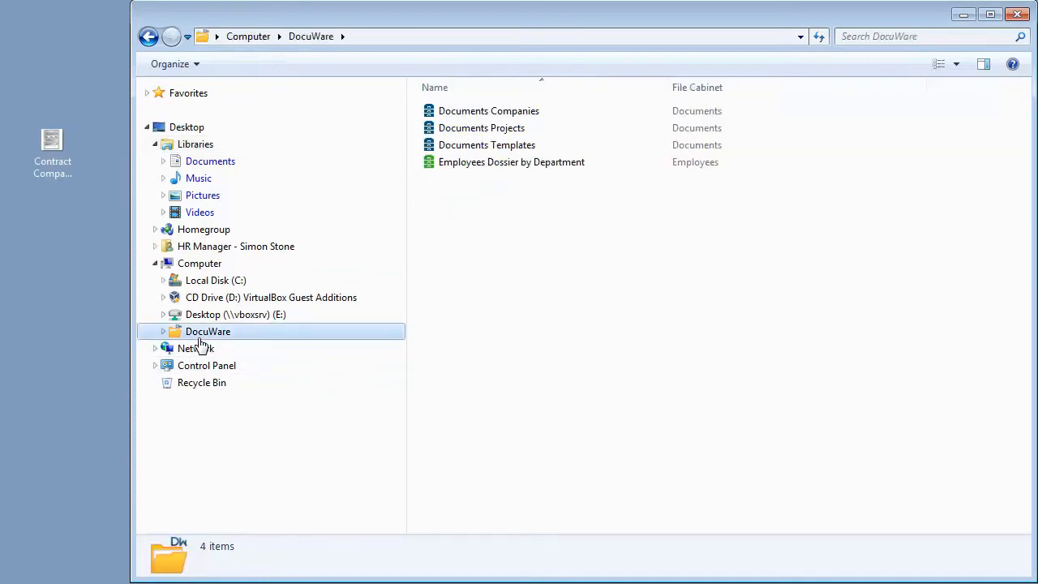
{"action": "left_click", "coordinate": [163, 331]}
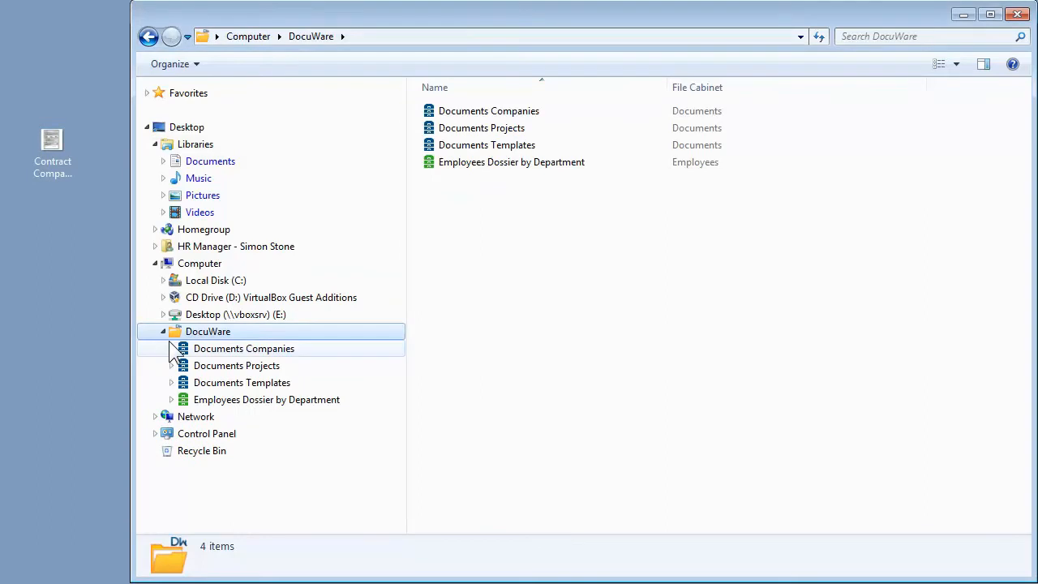
{"action": "left_click", "coordinate": [171, 349]}
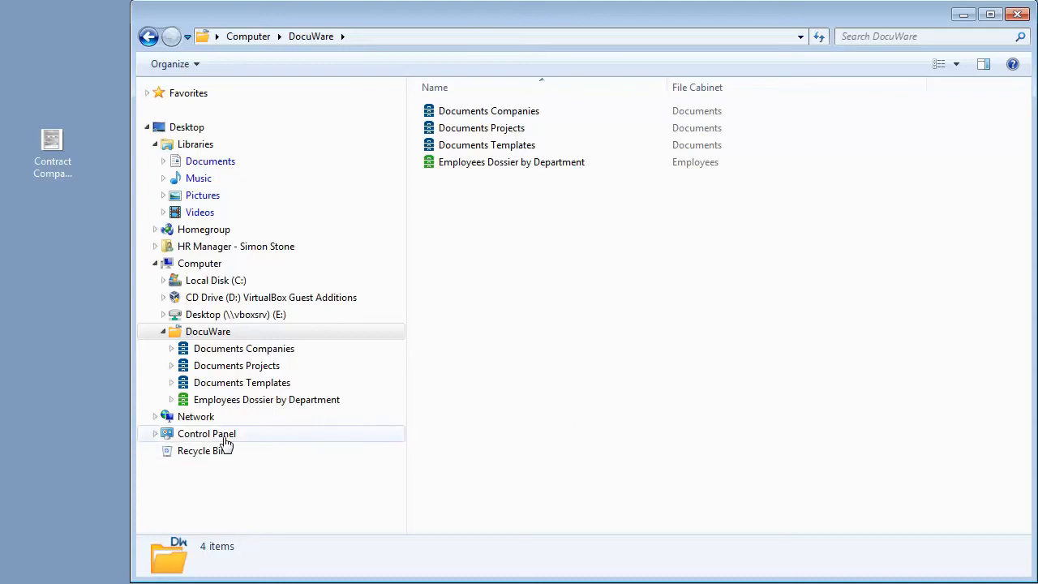
{"action": "left_click", "coordinate": [171, 399]}
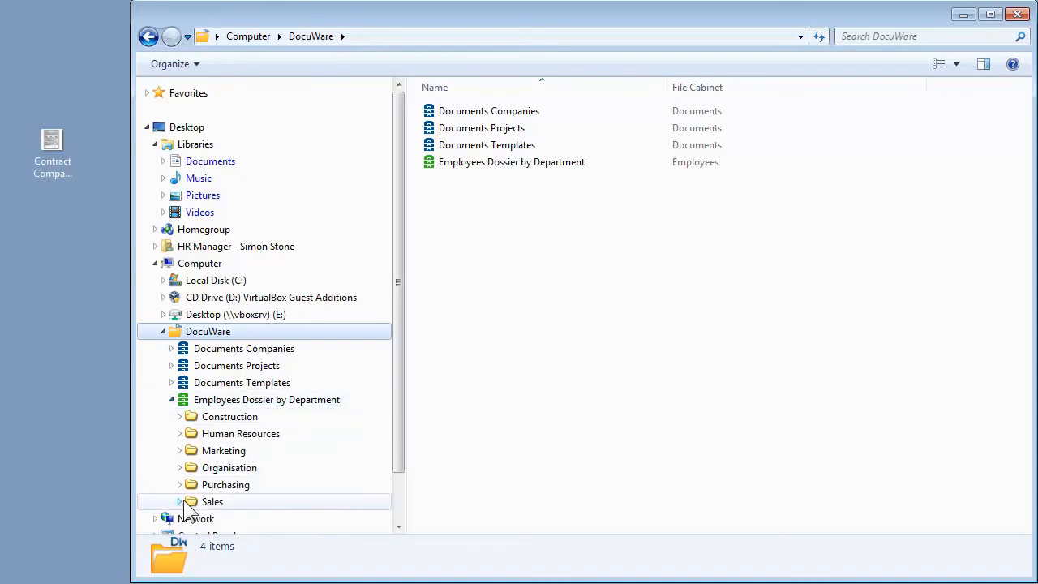
- Expand Sales and then King, and open King's Contract folder
{"action": "left_click", "coordinate": [179, 502]}
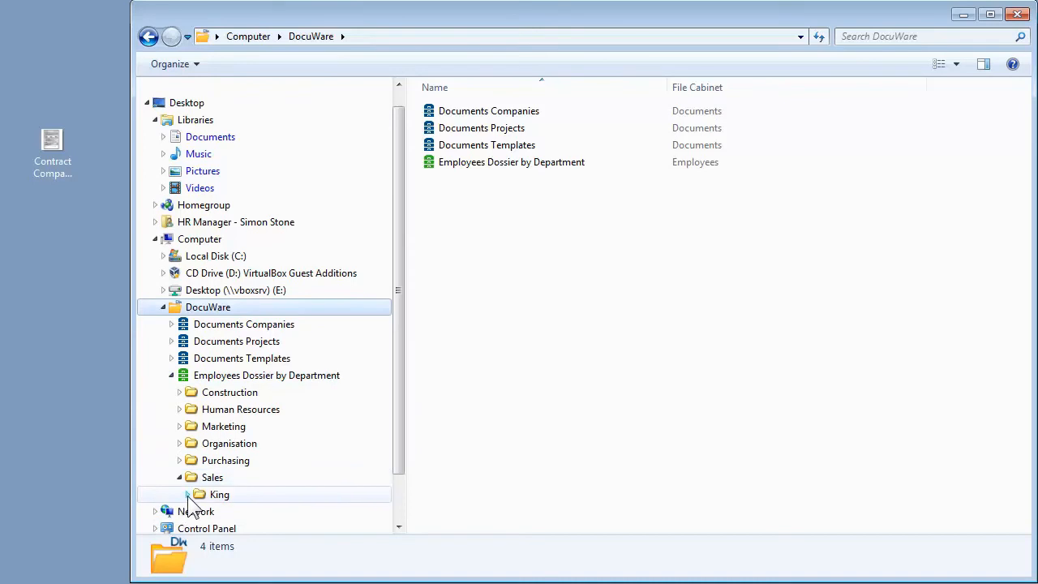
{"action": "left_click", "coordinate": [187, 494]}
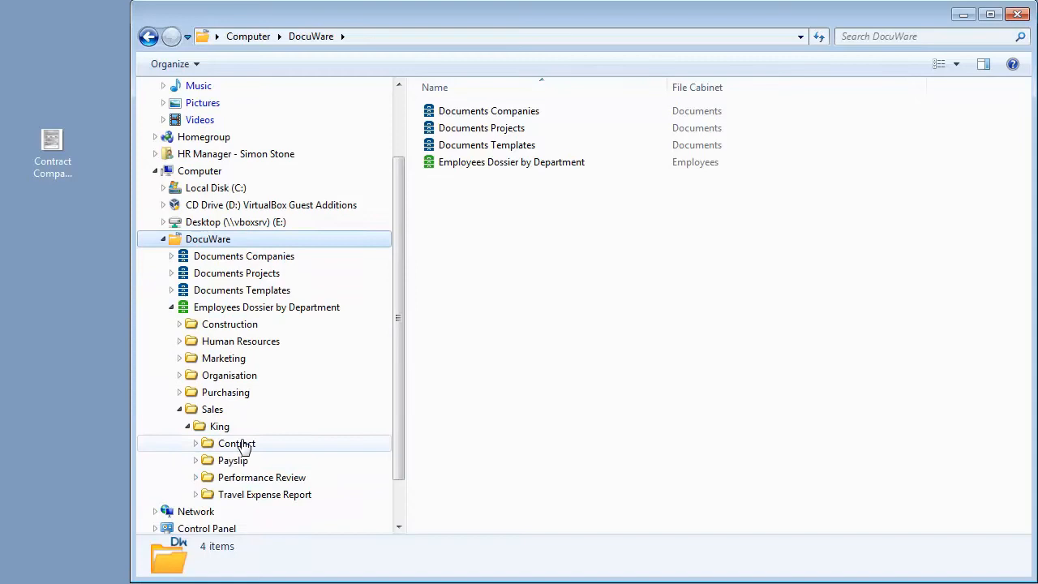
{"action": "left_click", "coordinate": [236, 444]}
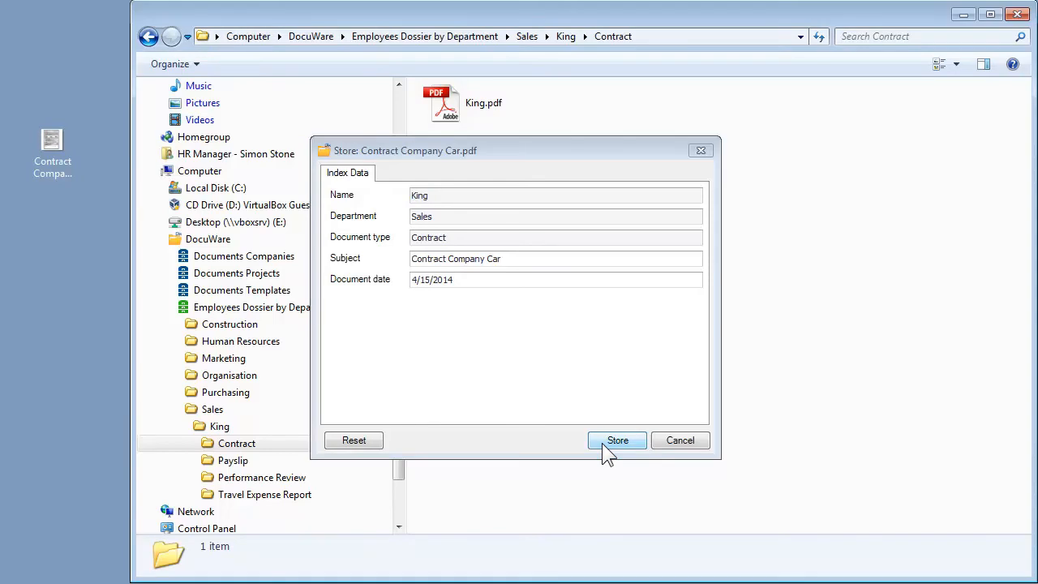
- Store the contract, view Excel's File Info, and launch Desktop Apps from the web client user menu
{"action": "left_click", "coordinate": [616, 440]}
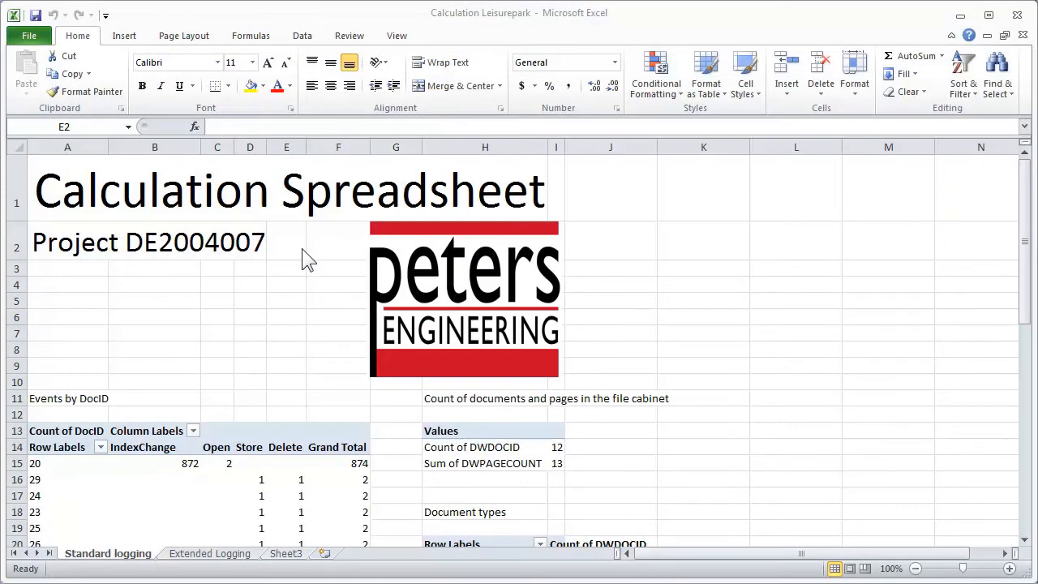
{"action": "left_click", "coordinate": [28, 35]}
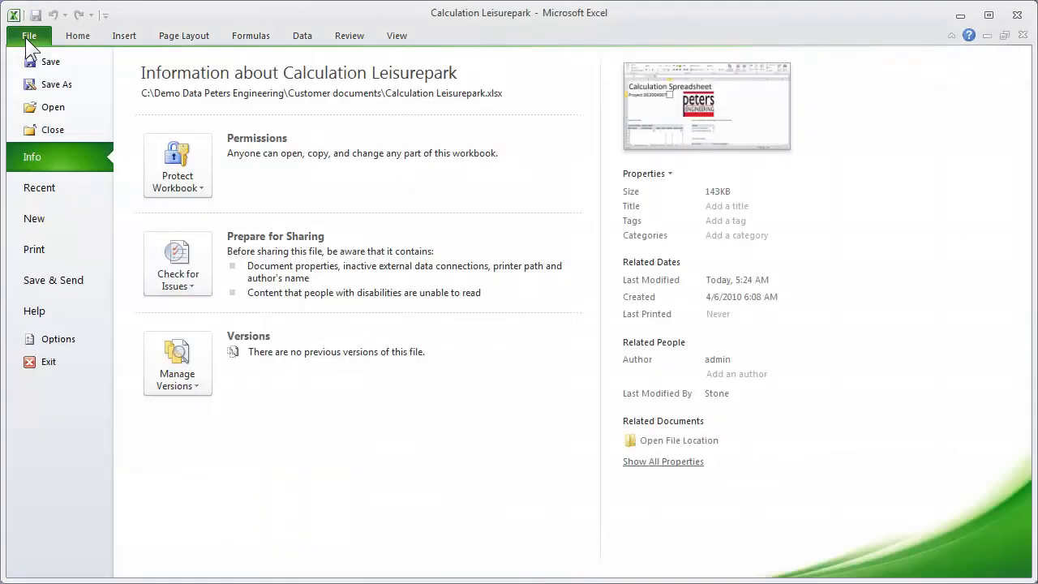
{"action": "left_click", "coordinate": [57, 85]}
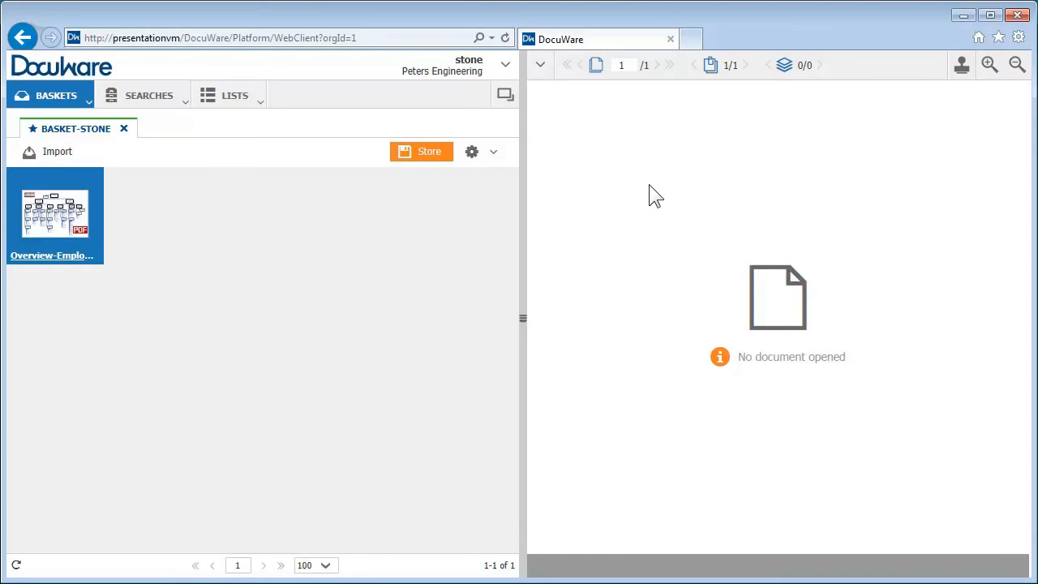
{"action": "left_click", "coordinate": [505, 65]}
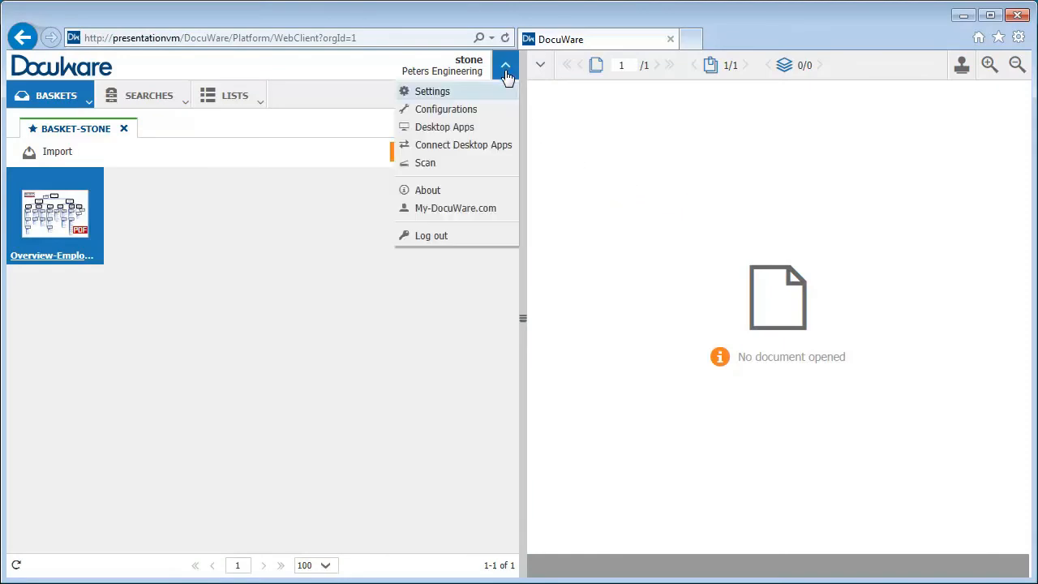
{"action": "left_click", "coordinate": [442, 126]}
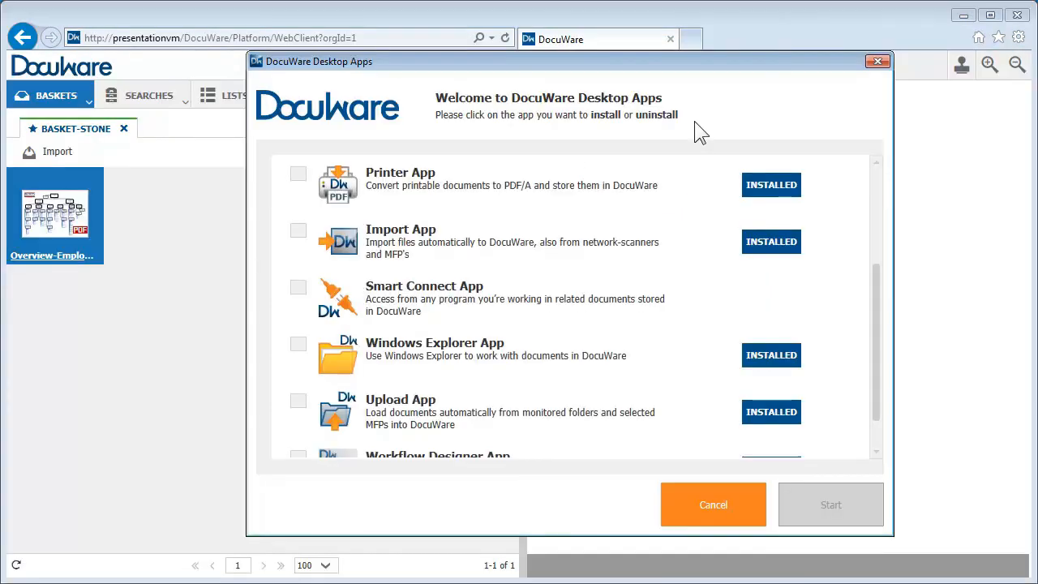